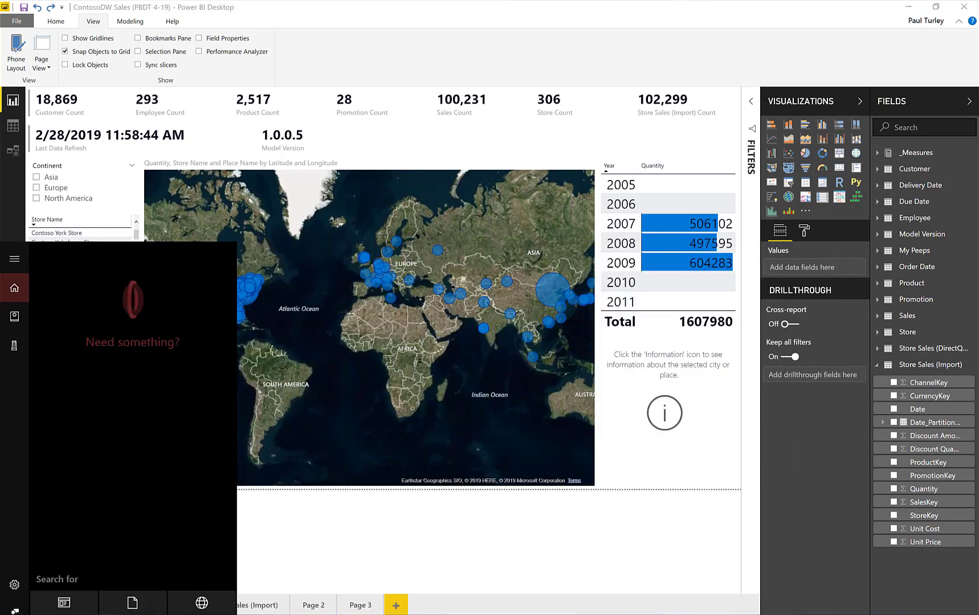
Launch DAX Studio from Start and connect it to the ContosoDW Sales (PBDT 4-19) model.
{"action": "type", "text": "dax"}
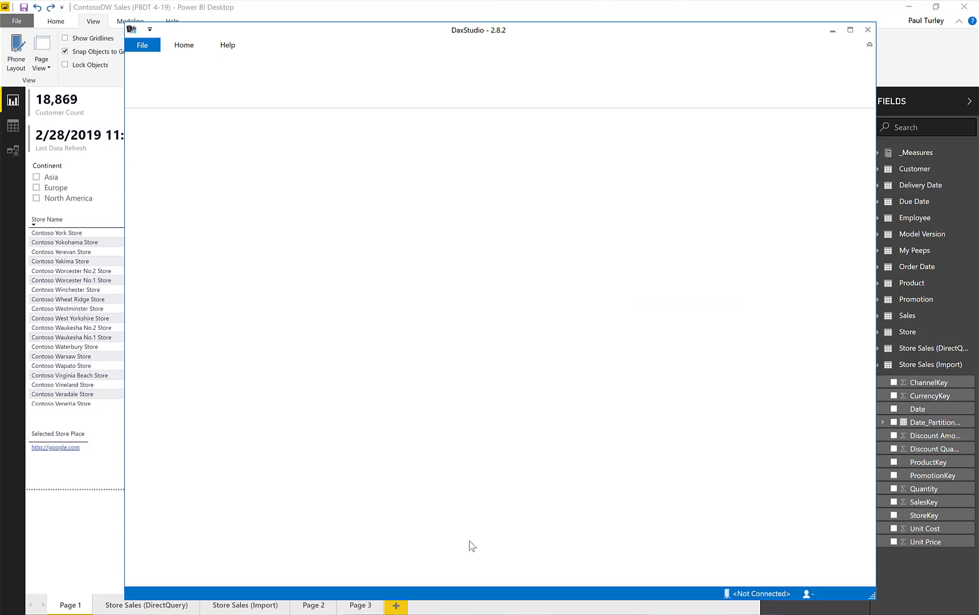
{"action": "left_click", "coordinate": [184, 45]}
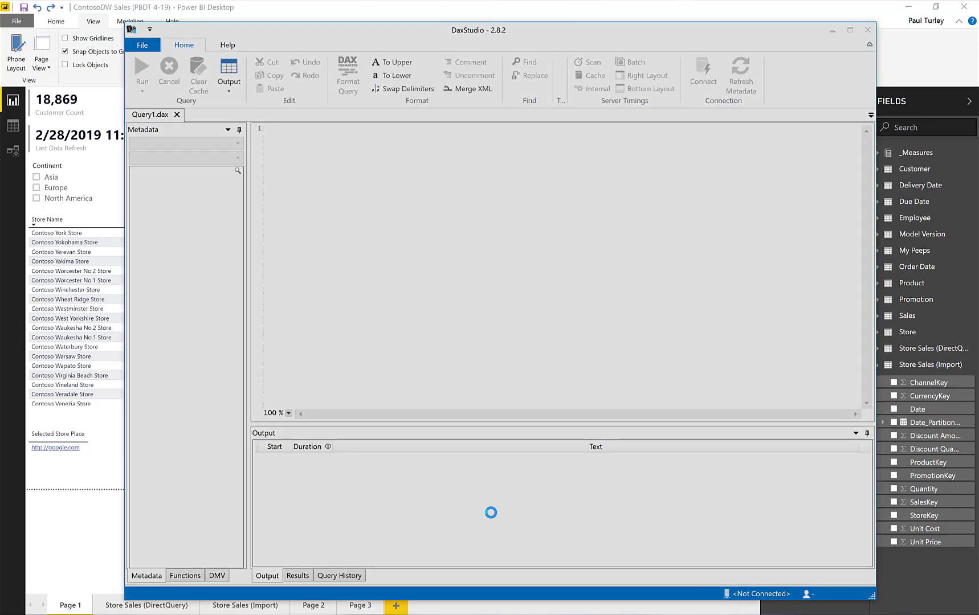
{"action": "left_click", "coordinate": [702, 74]}
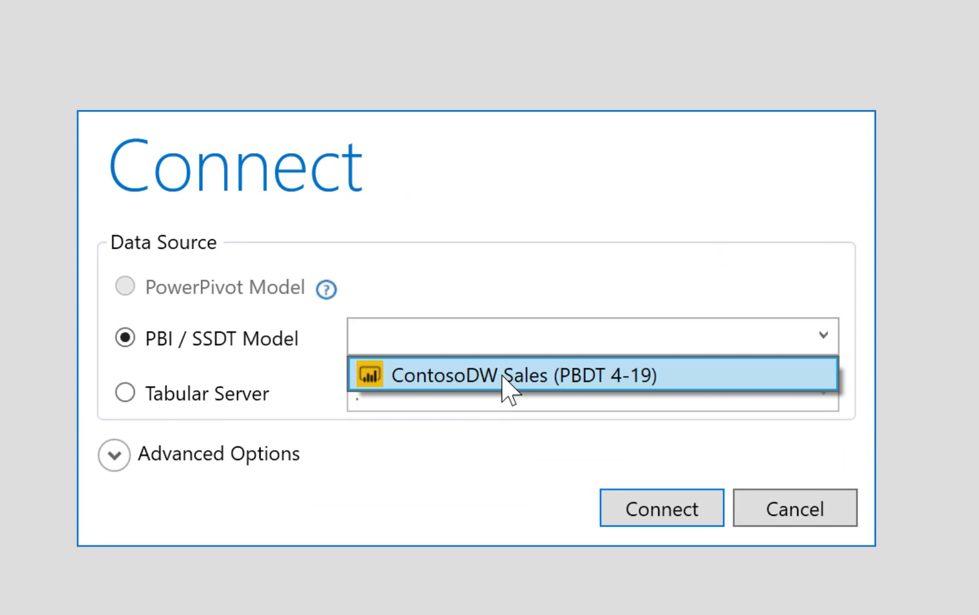
{"action": "left_click", "coordinate": [506, 375]}
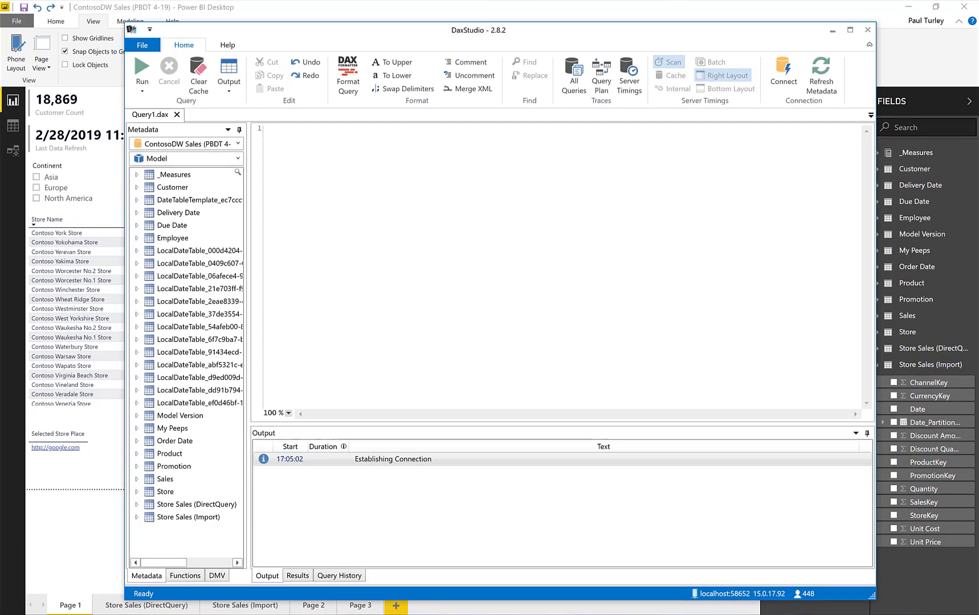
{"action": "mouse_move", "coordinate": [466, 402]}
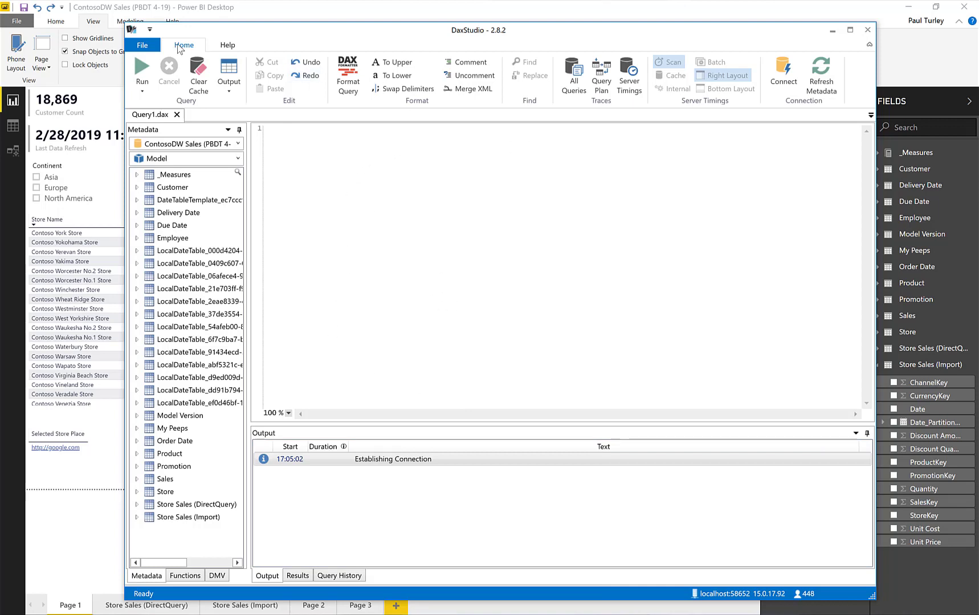
{"action": "mouse_move", "coordinate": [585, 109]}
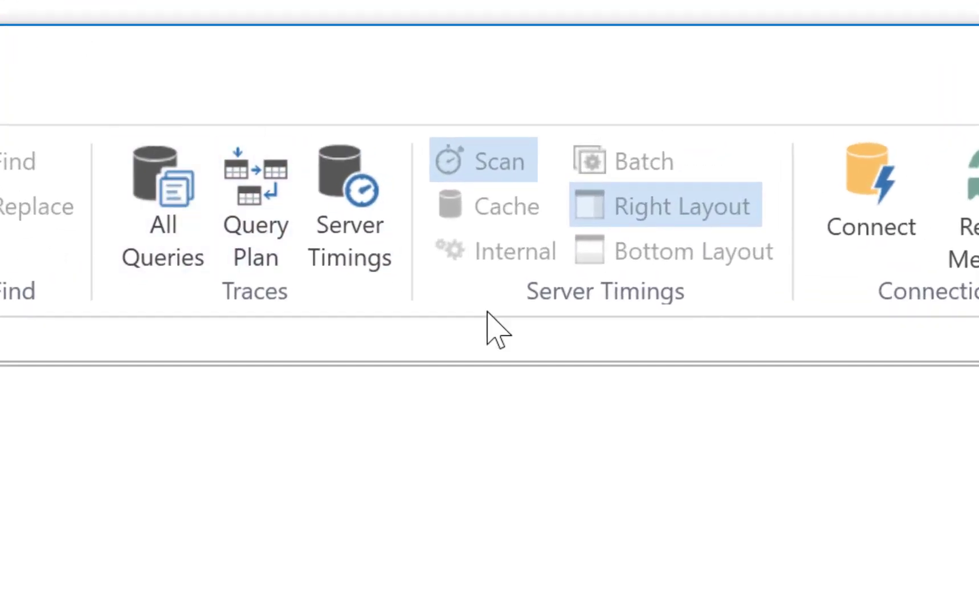
Start the All Queries trace to capture every query the report sends.
{"action": "left_click", "coordinate": [162, 206]}
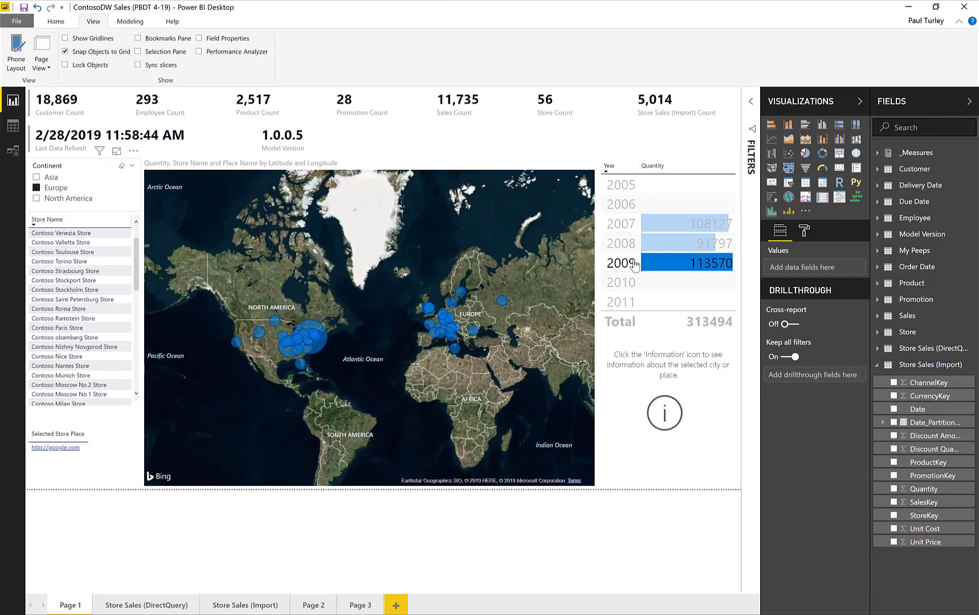
{"action": "mouse_move", "coordinate": [660, 283]}
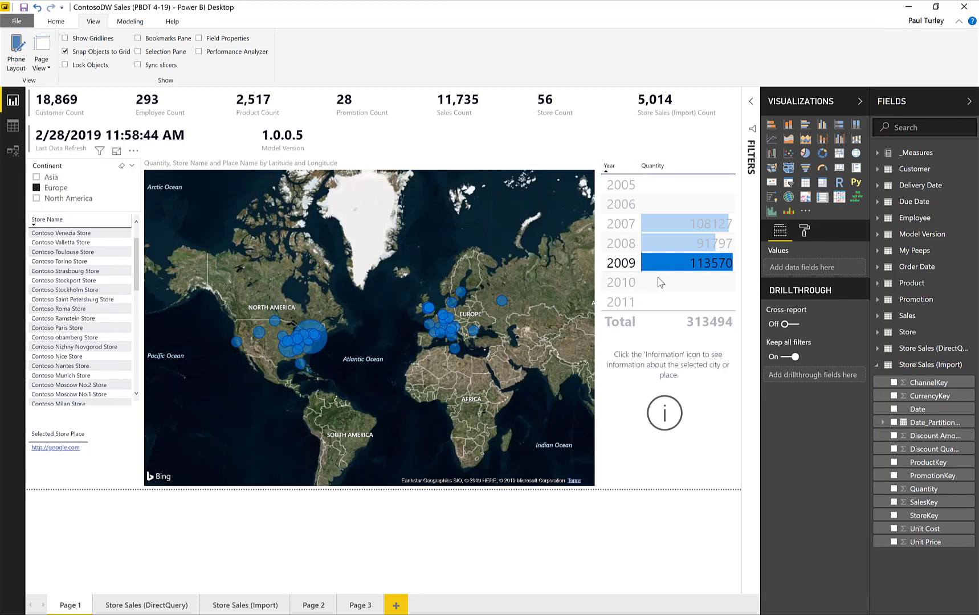
Clear the year selection and tick North America in the Continent slicer.
{"action": "left_click", "coordinate": [37, 199]}
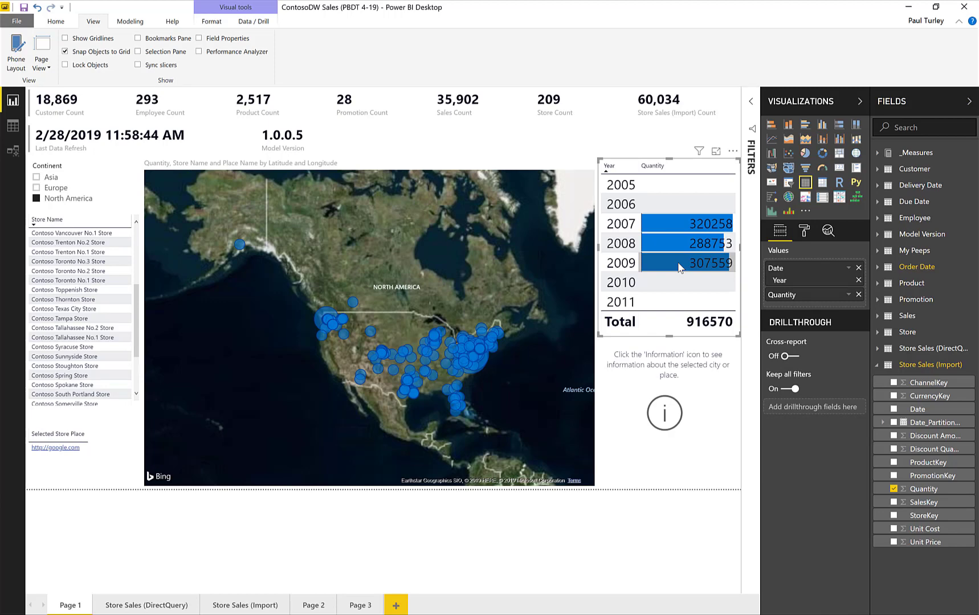
{"action": "left_click", "coordinate": [668, 262]}
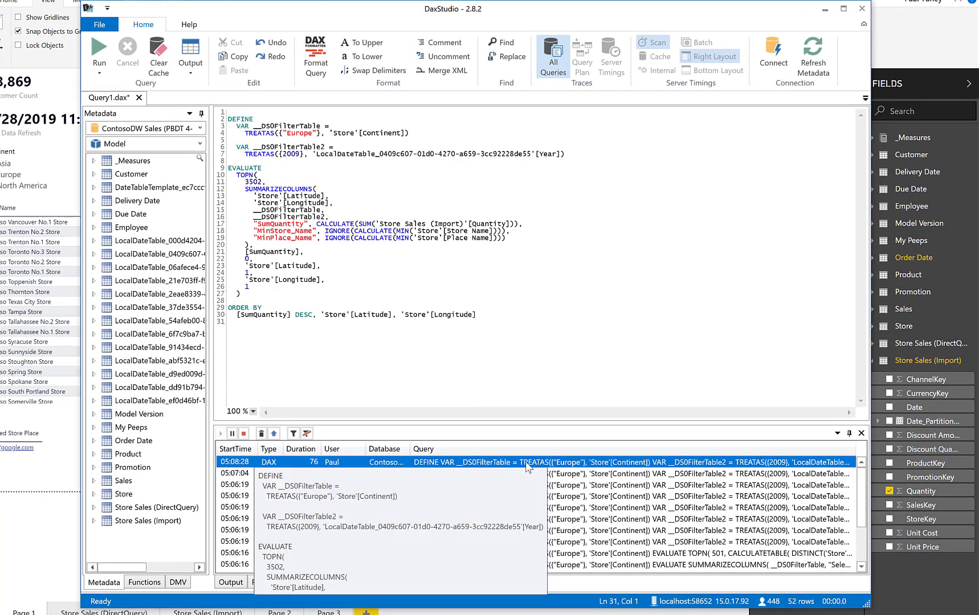
{"action": "mouse_move", "coordinate": [555, 469]}
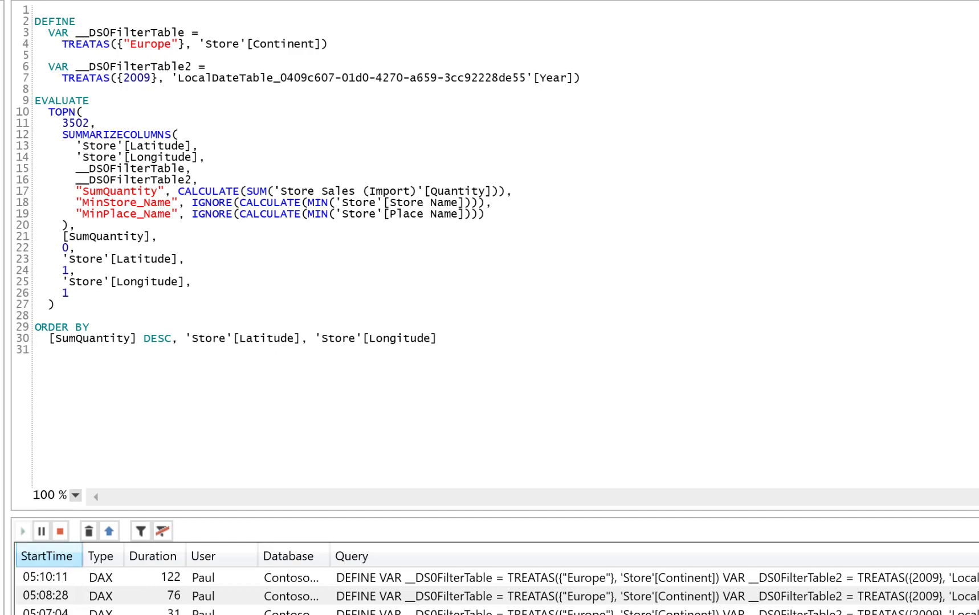
Run the captured map query to return store coordinates, quantity and place names.
{"action": "left_click", "coordinate": [22, 531]}
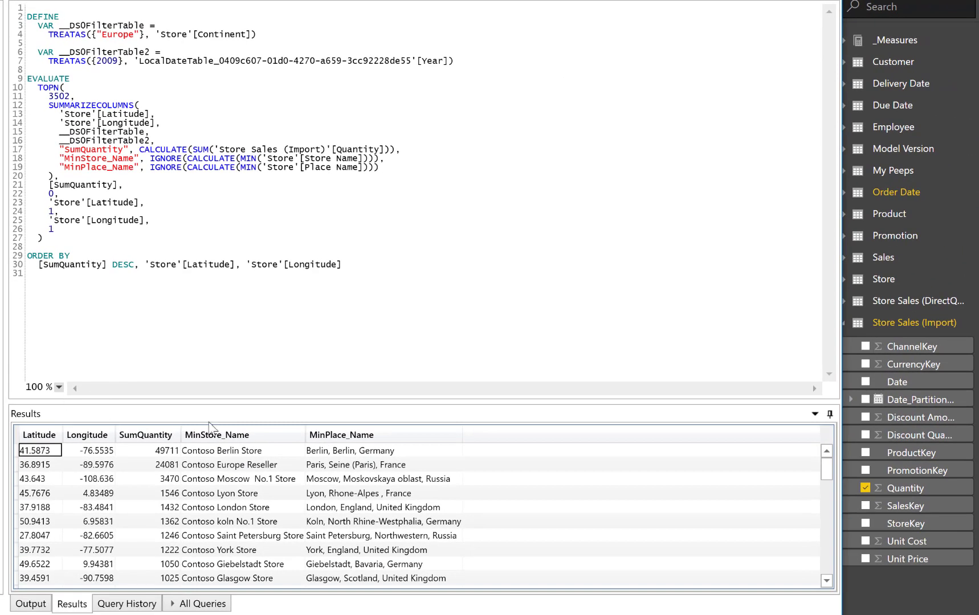
{"action": "mouse_move", "coordinate": [284, 482]}
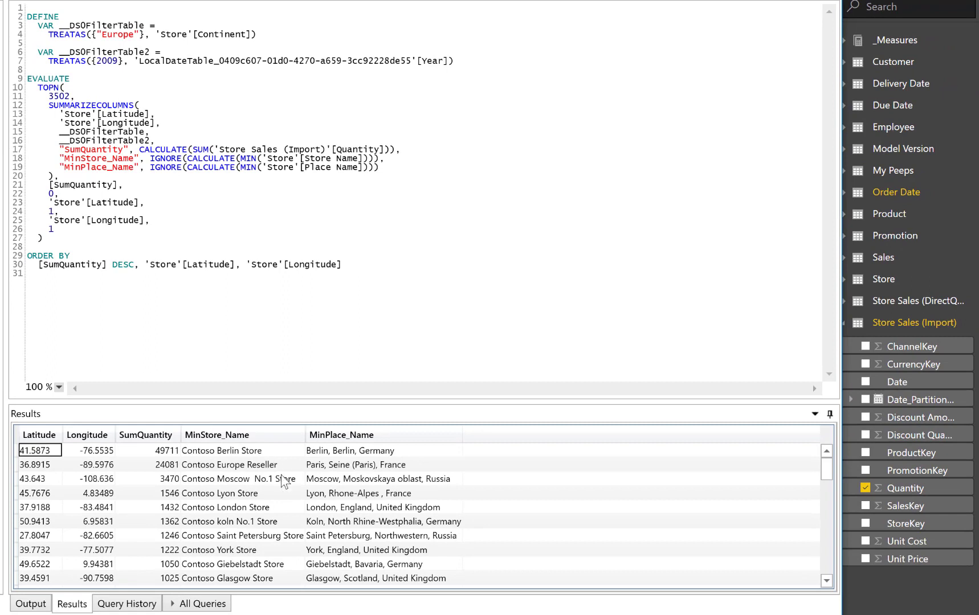
{"action": "mouse_move", "coordinate": [365, 521]}
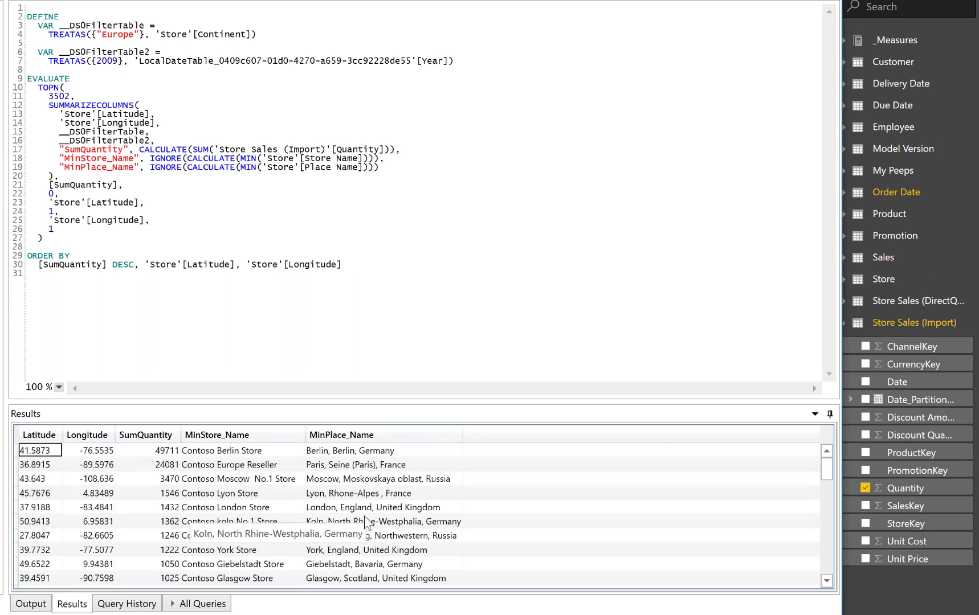
{"action": "mouse_move", "coordinate": [729, 608]}
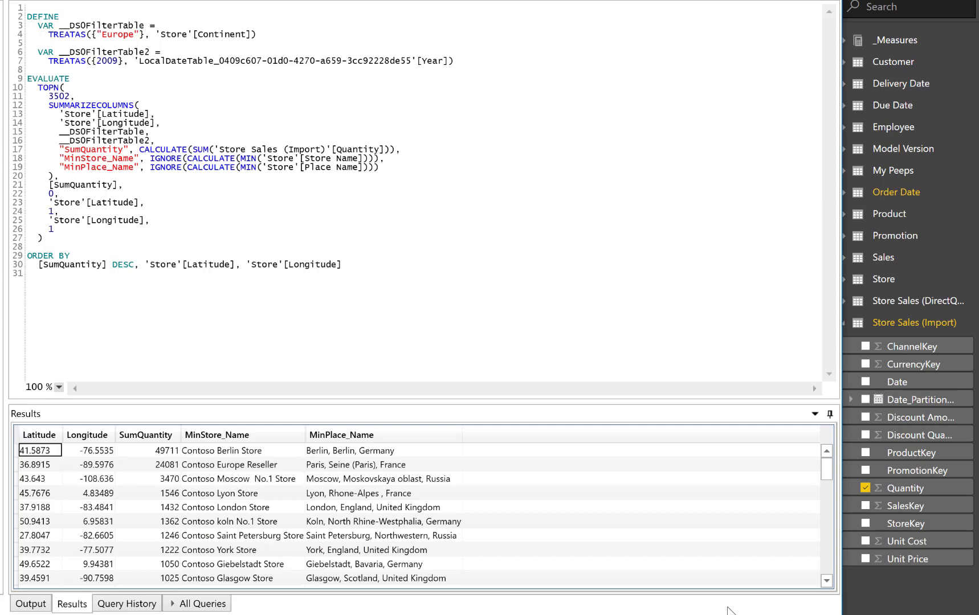
{"action": "mouse_move", "coordinate": [364, 484]}
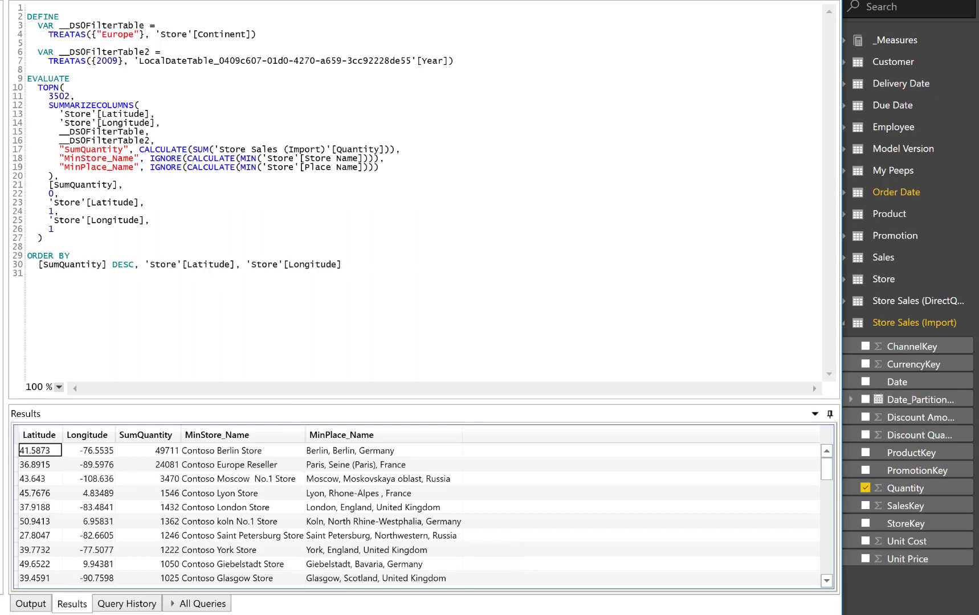
{"action": "mouse_move", "coordinate": [400, 277]}
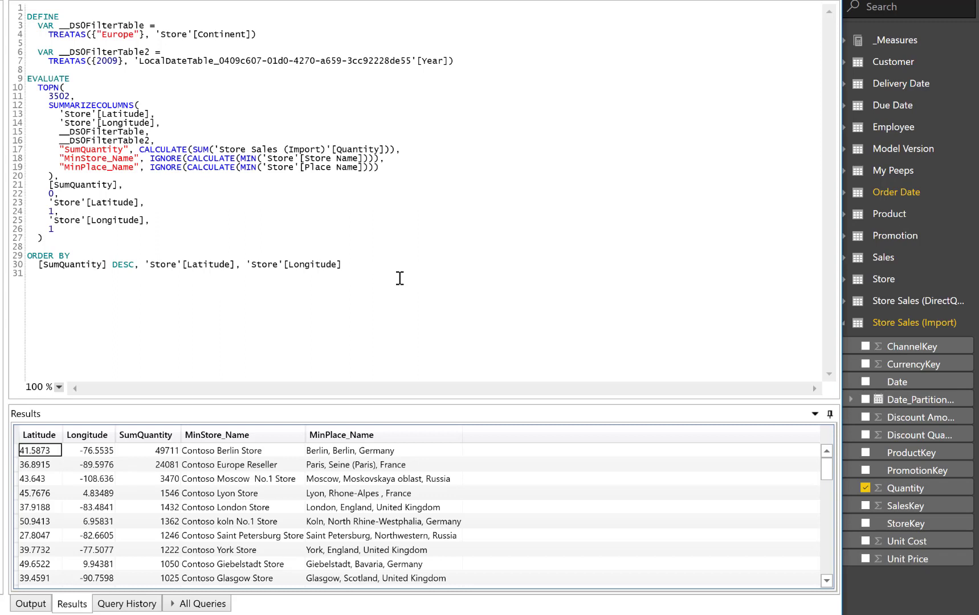
{"action": "mouse_move", "coordinate": [553, 105]}
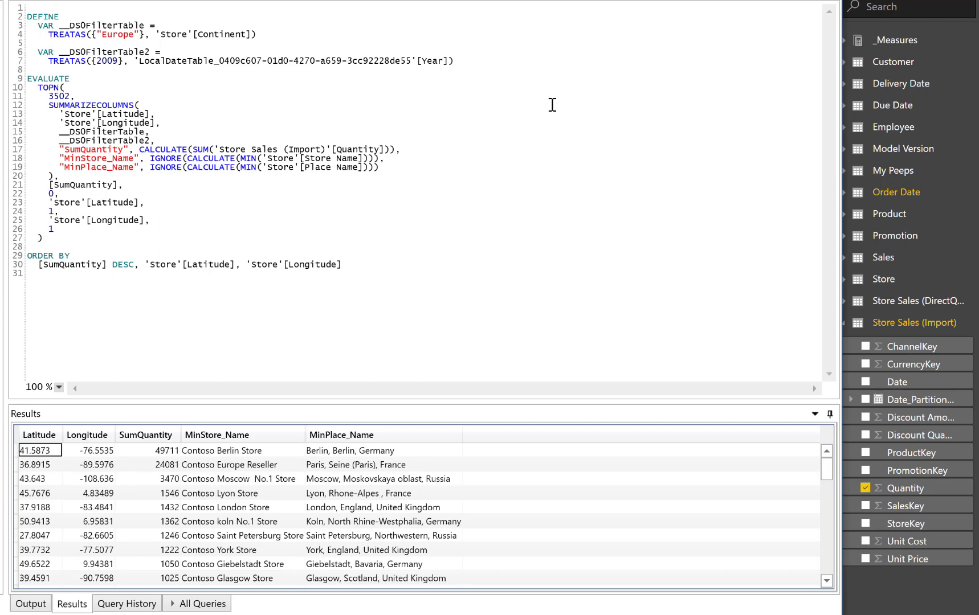
{"action": "mouse_move", "coordinate": [426, 103]}
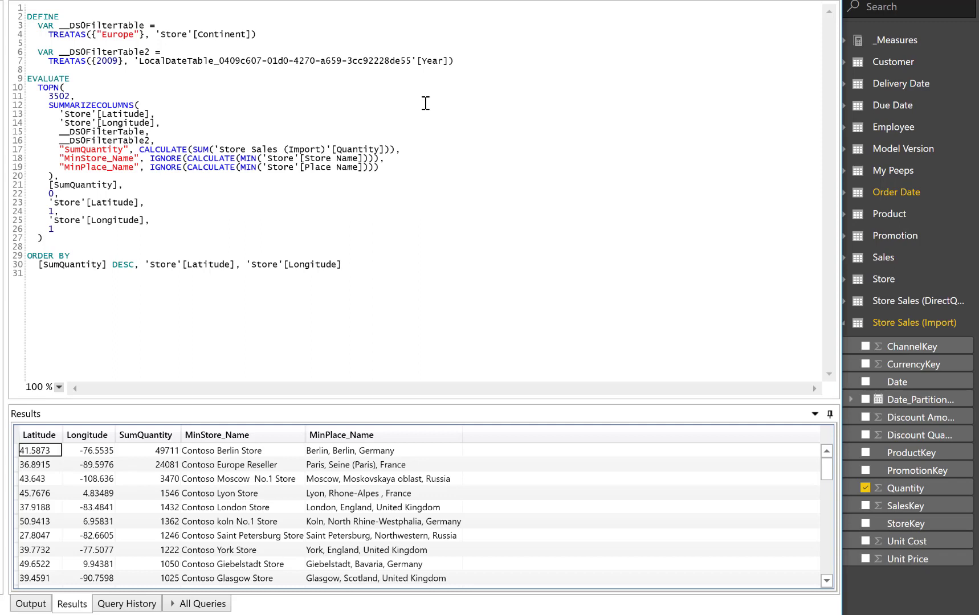
{"action": "mouse_move", "coordinate": [583, 272]}
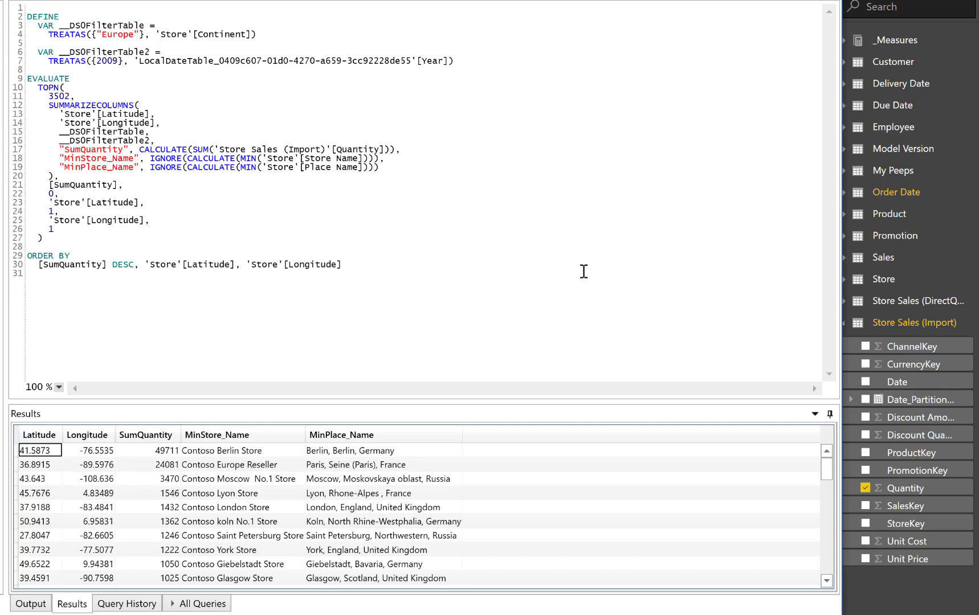
{"action": "mouse_move", "coordinate": [576, 268]}
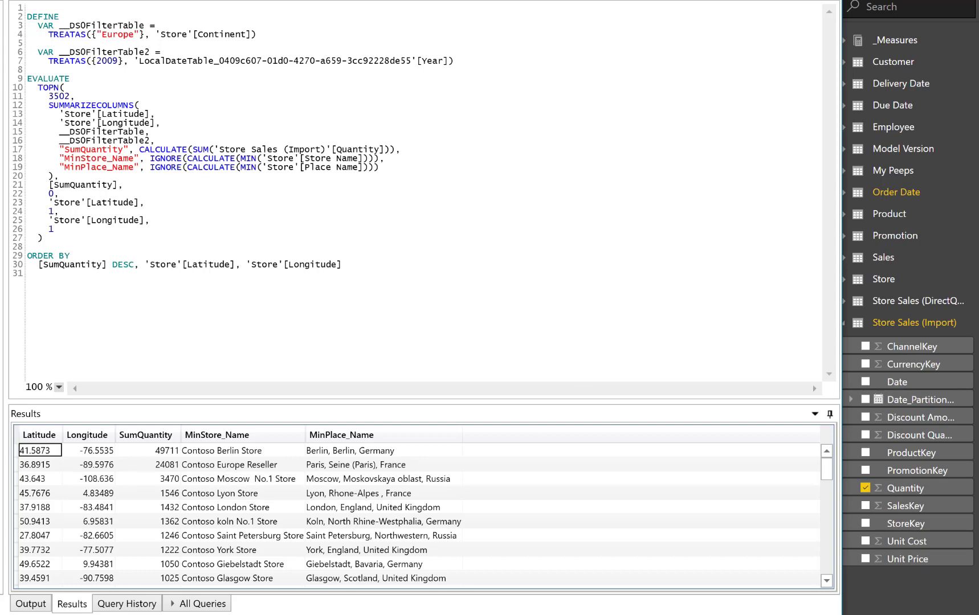
{"action": "mouse_move", "coordinate": [399, 278]}
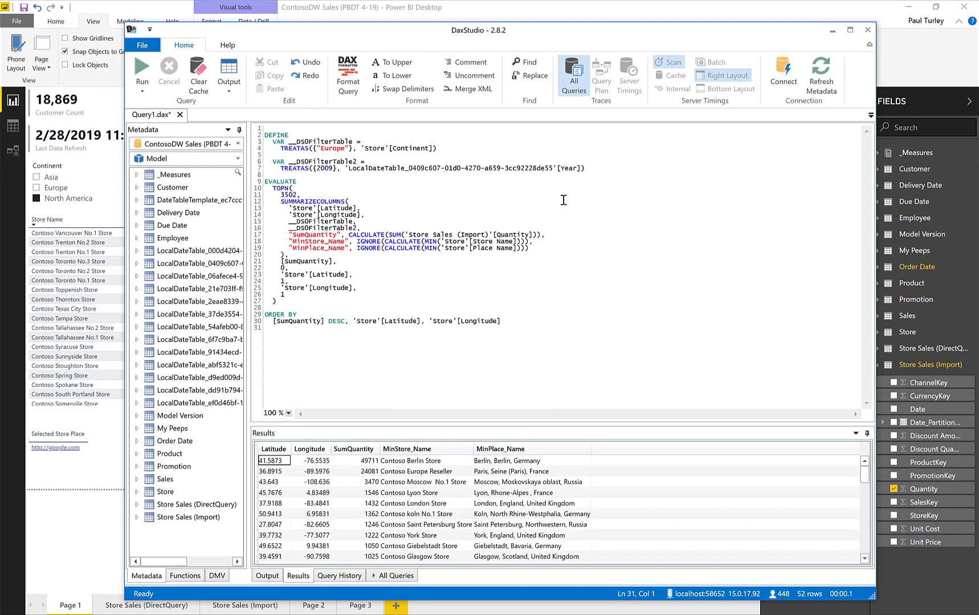
{"action": "mouse_move", "coordinate": [675, 319]}
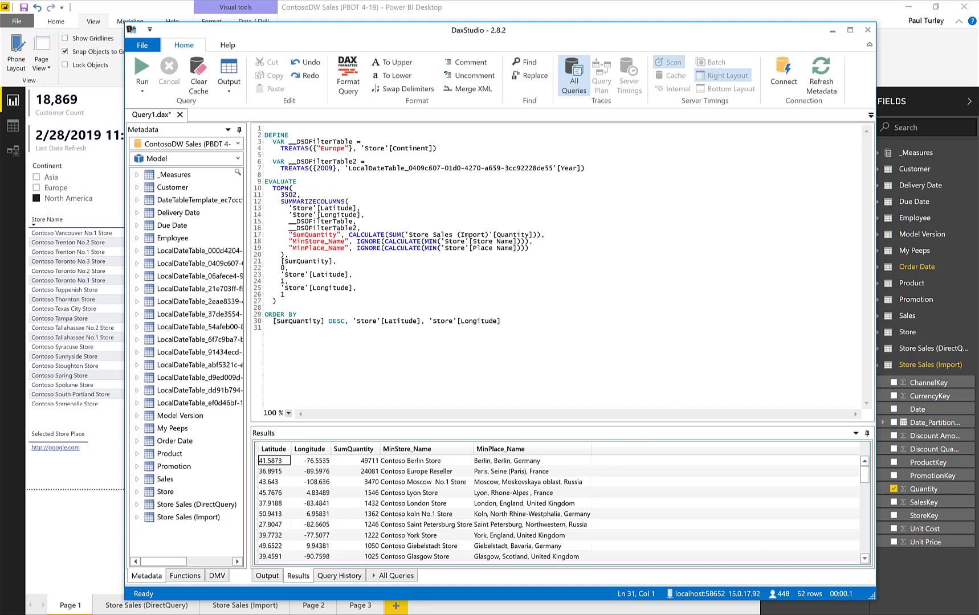
{"action": "mouse_move", "coordinate": [775, 530]}
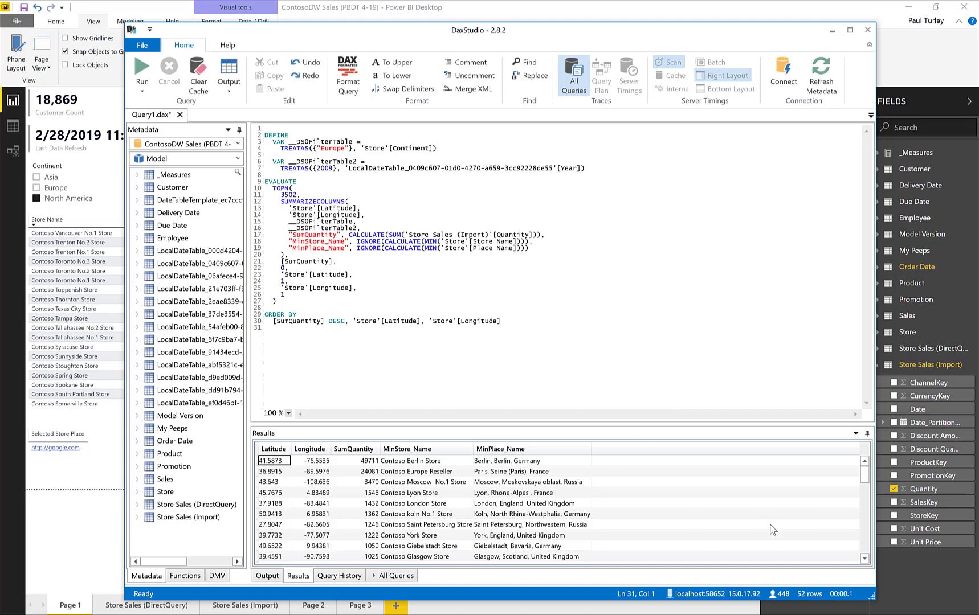
{"action": "mouse_move", "coordinate": [712, 594]}
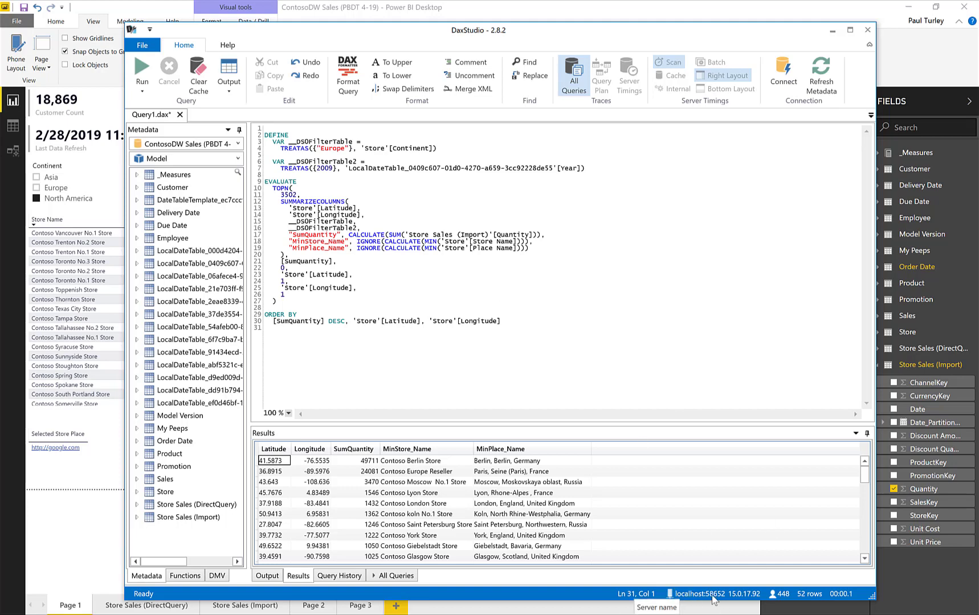
{"action": "mouse_move", "coordinate": [717, 597]}
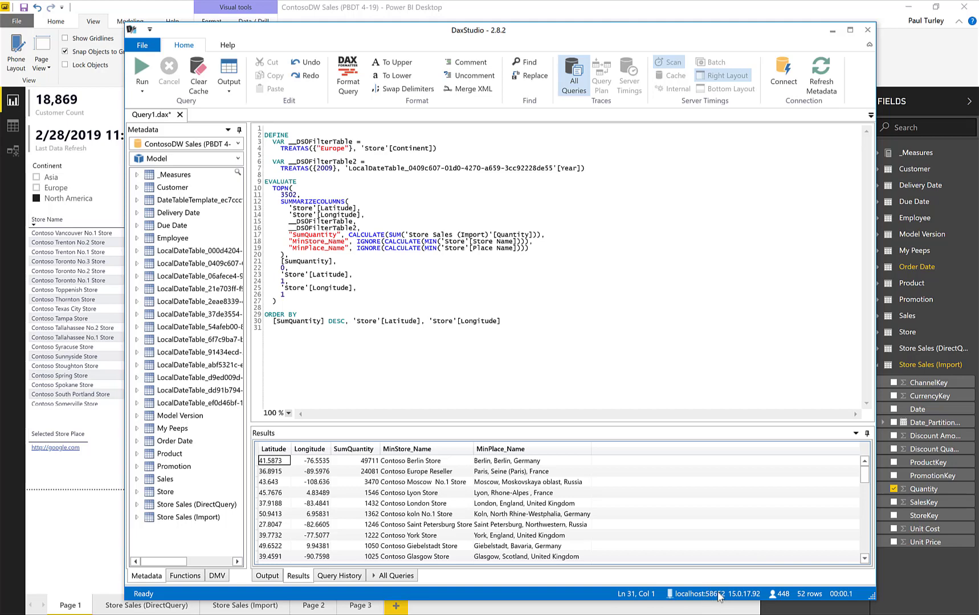
{"action": "mouse_move", "coordinate": [654, 461]}
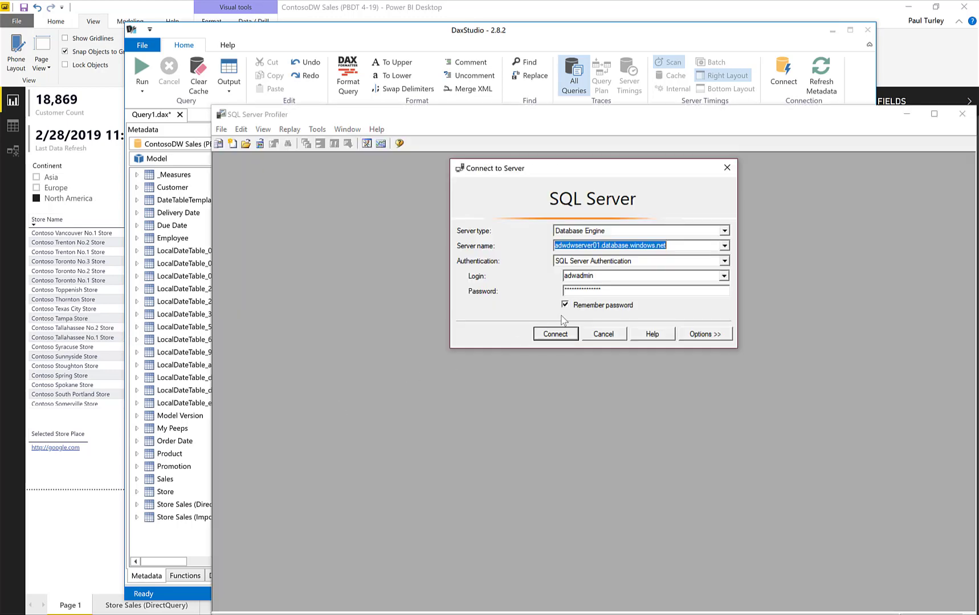
Connect Profiler to Analysis Services at localhost:58652 with Windows Authentication.
{"action": "left_click", "coordinate": [723, 230]}
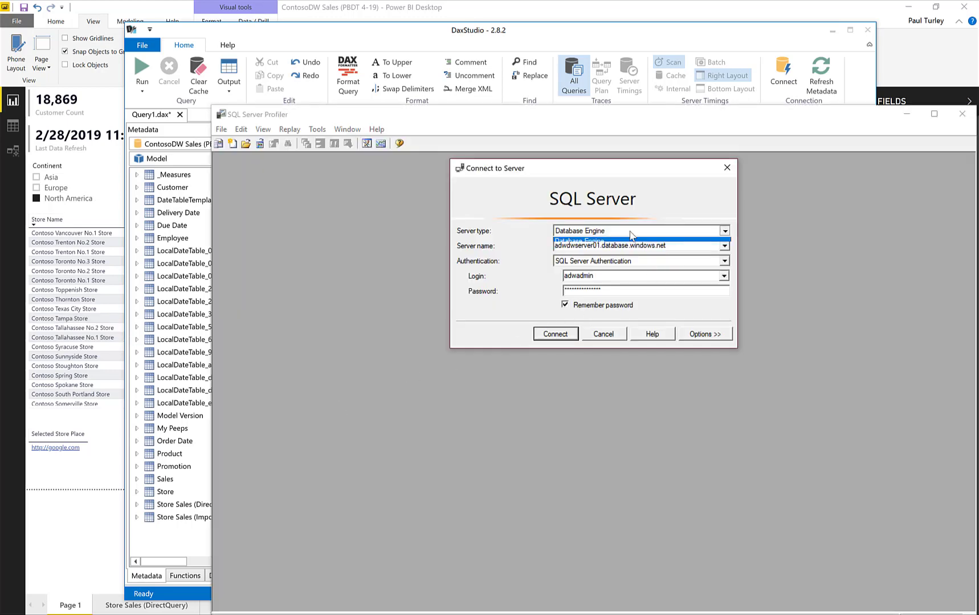
{"action": "left_click", "coordinate": [637, 241]}
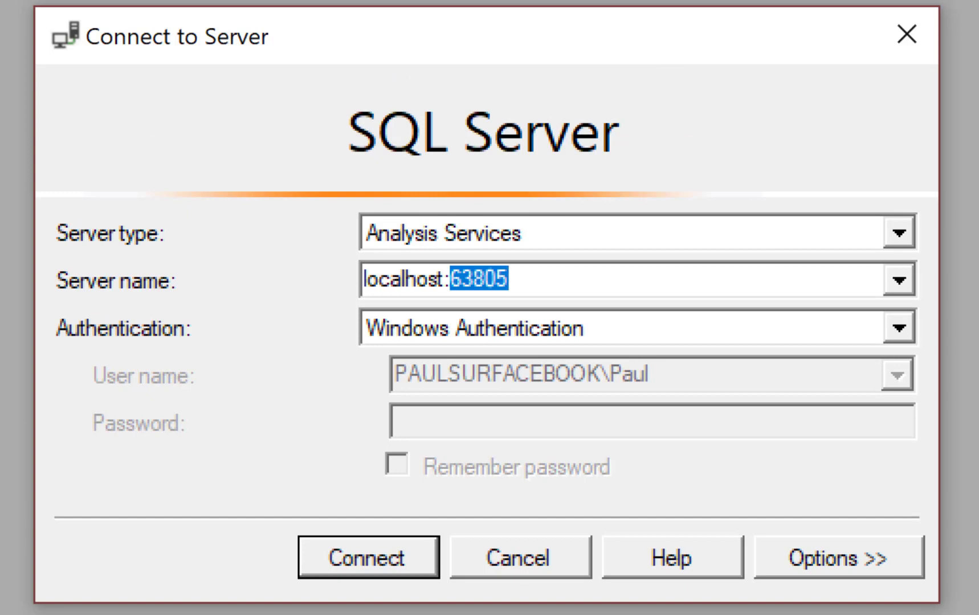
{"action": "mouse_move", "coordinate": [476, 342]}
{"action": "type", "text": "58652"}
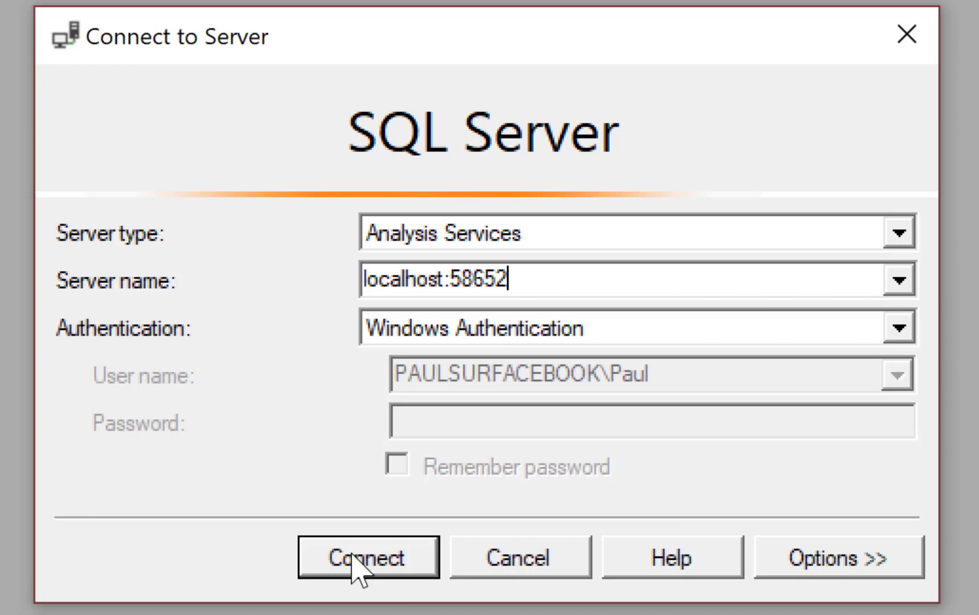
{"action": "left_click", "coordinate": [367, 557]}
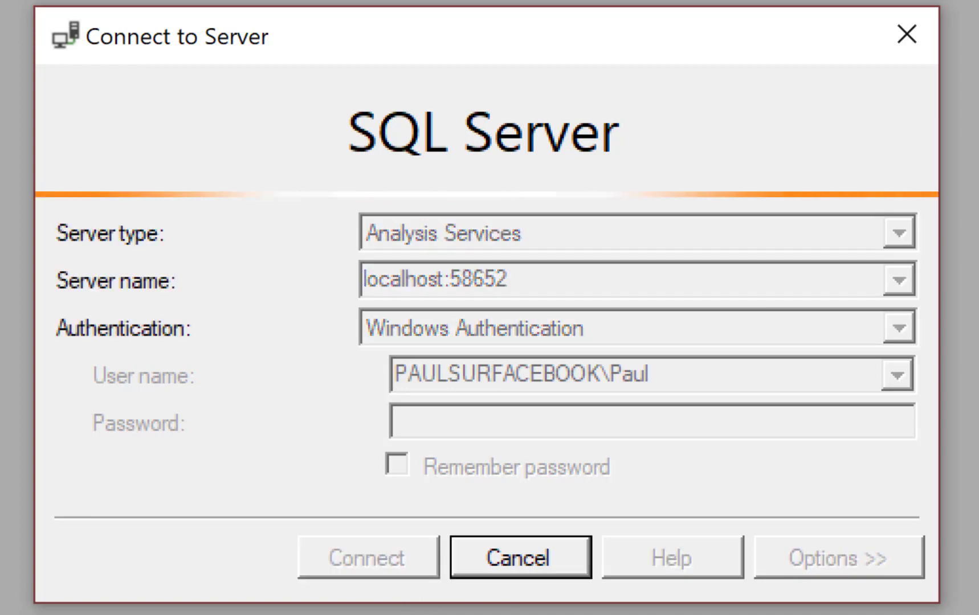
Add DAX Query Plan events under Events Selection with Show all events, then run the trace.
{"action": "left_click", "coordinate": [367, 557]}
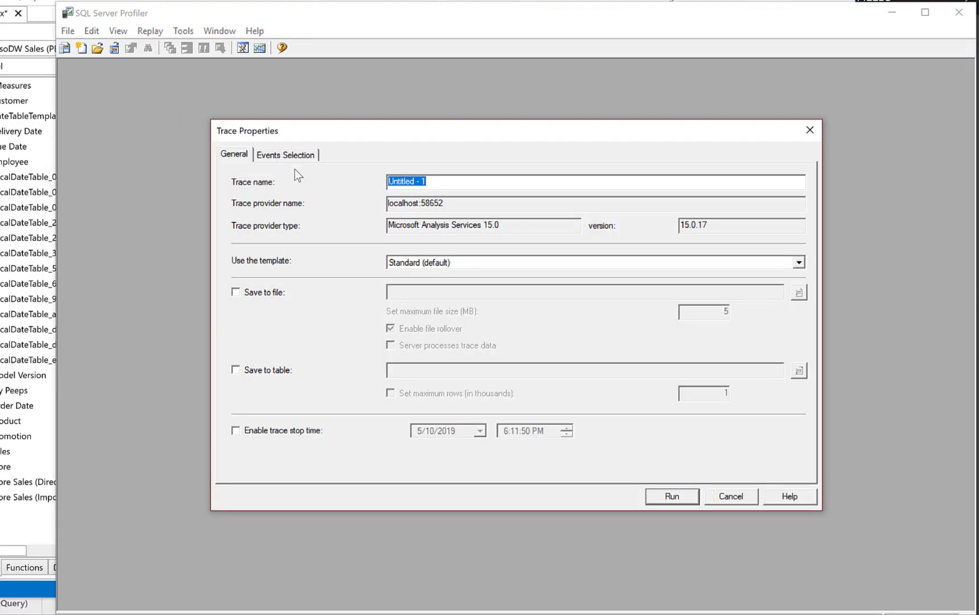
{"action": "left_click", "coordinate": [285, 155]}
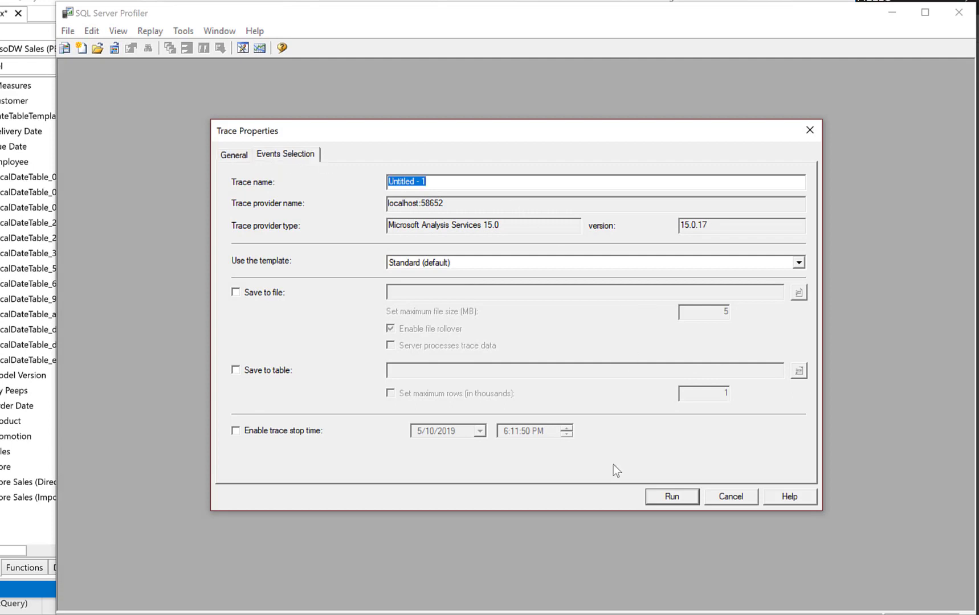
{"action": "left_click", "coordinate": [285, 154]}
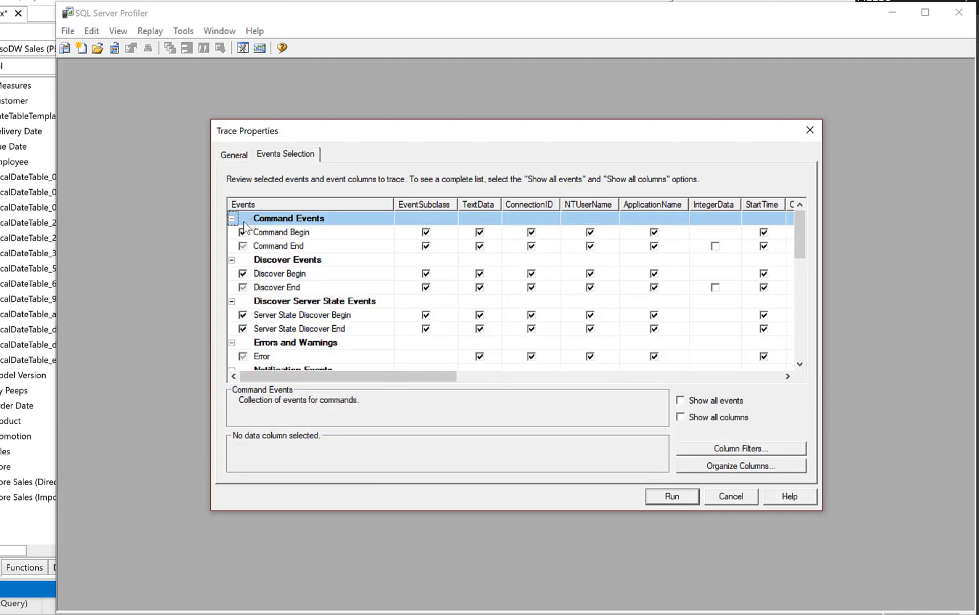
{"action": "left_click", "coordinate": [681, 400]}
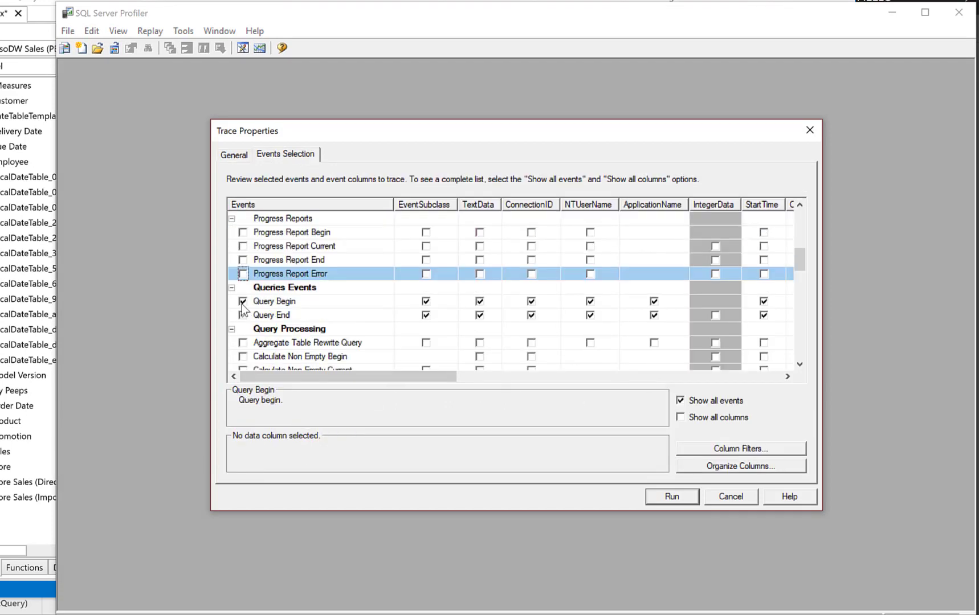
{"action": "left_click", "coordinate": [272, 315]}
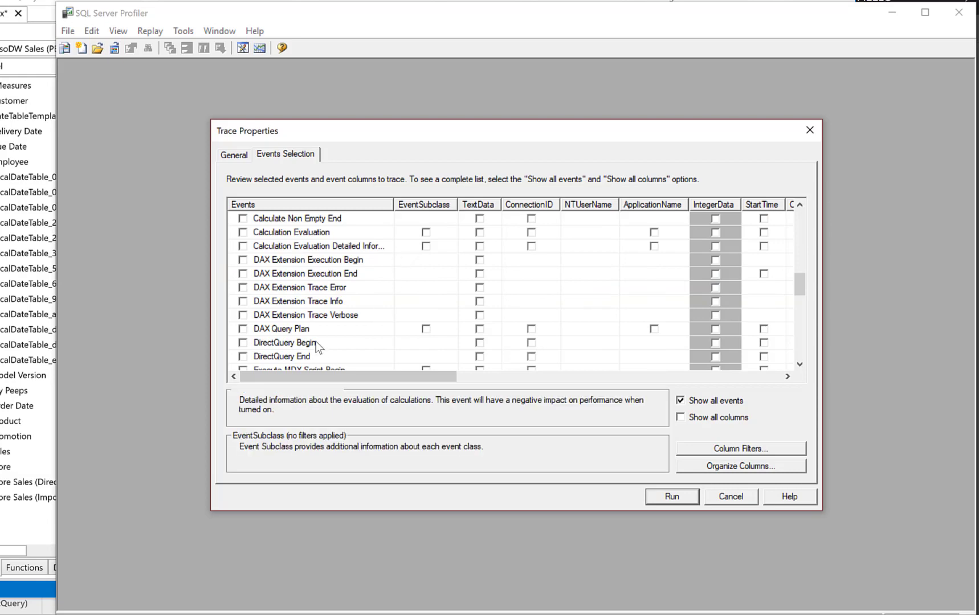
{"action": "left_click", "coordinate": [284, 342]}
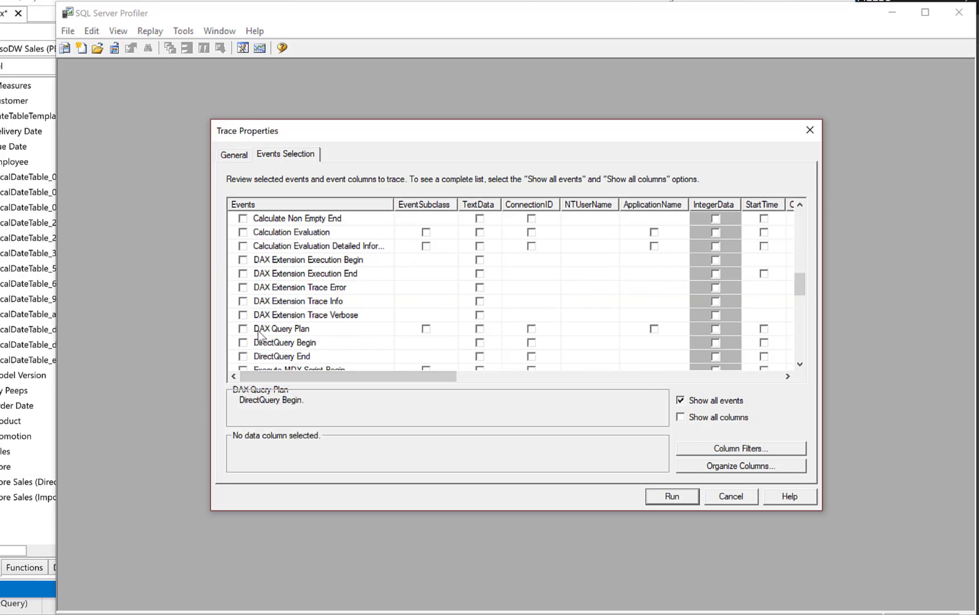
{"action": "left_click", "coordinate": [242, 329]}
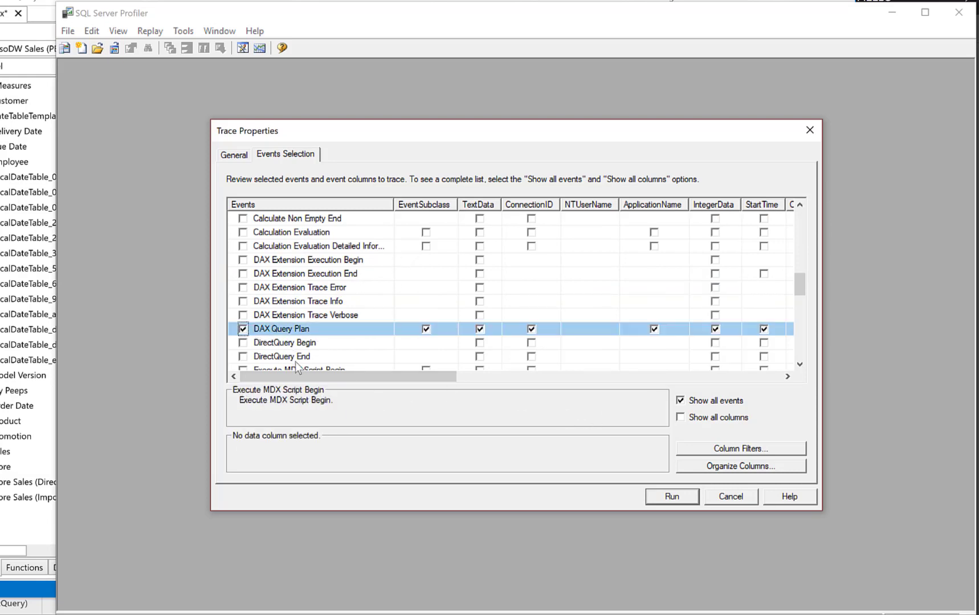
{"action": "left_click", "coordinate": [425, 329]}
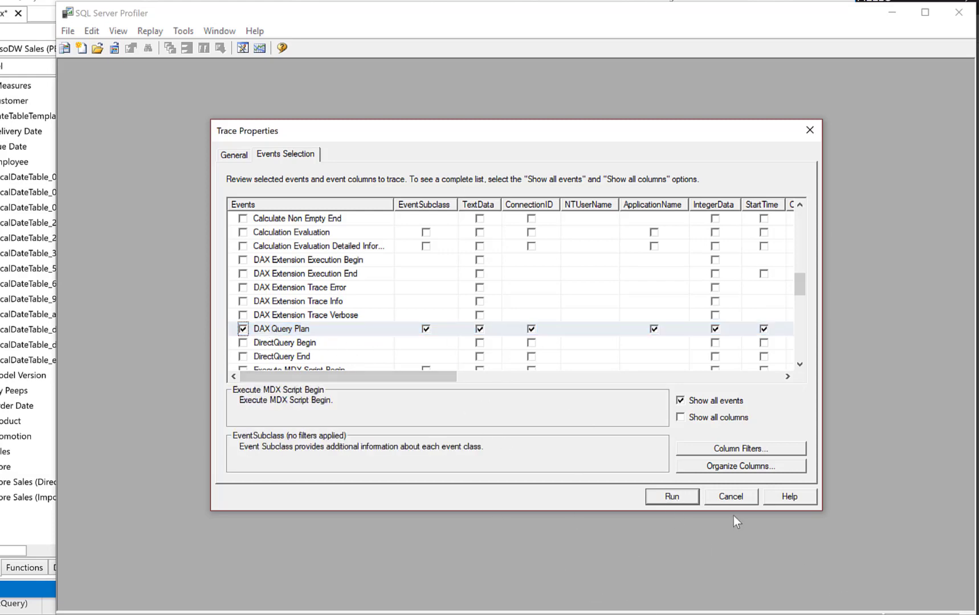
{"action": "left_click", "coordinate": [671, 497]}
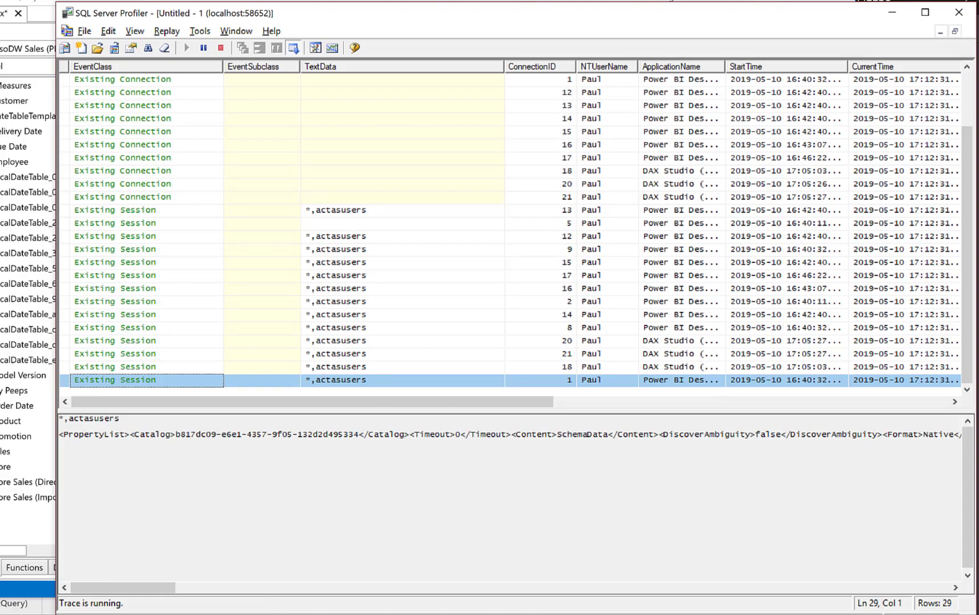
Switch away from Profiler while the trace is still capturing.
{"action": "key", "text": "alt+tab"}
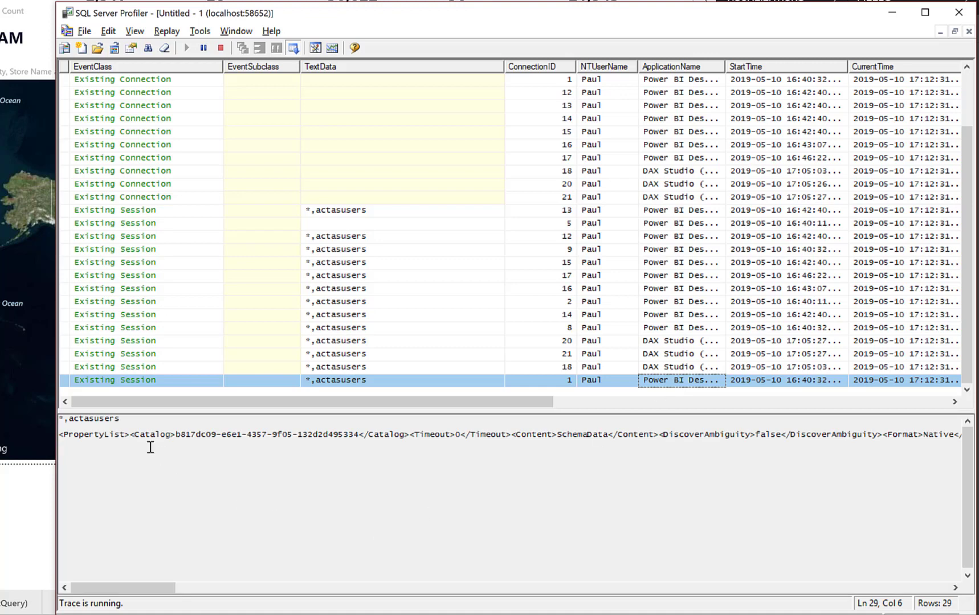
{"action": "mouse_move", "coordinate": [233, 449]}
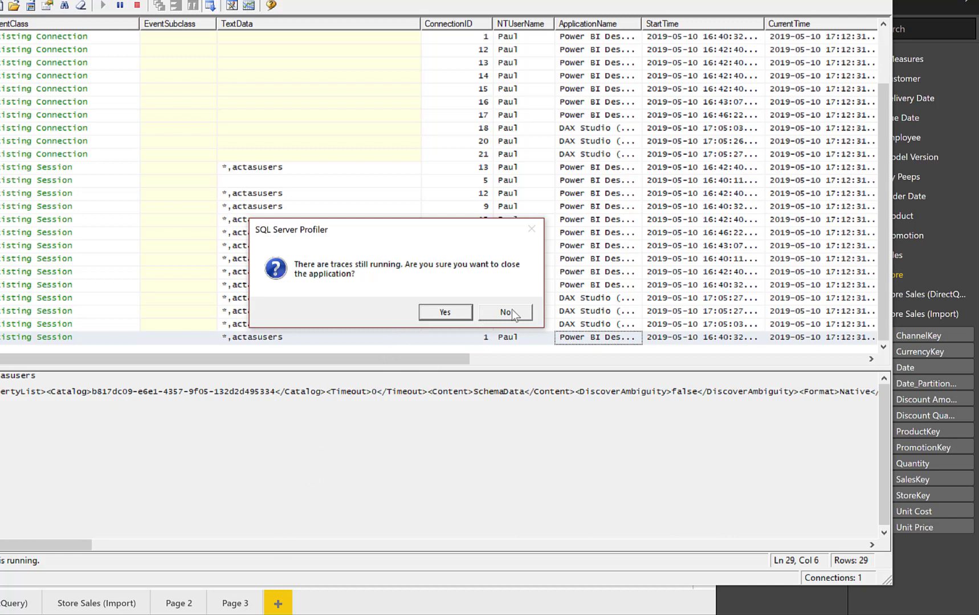
Answer the running-traces warning and return to the Power BI report.
{"action": "left_click", "coordinate": [504, 312]}
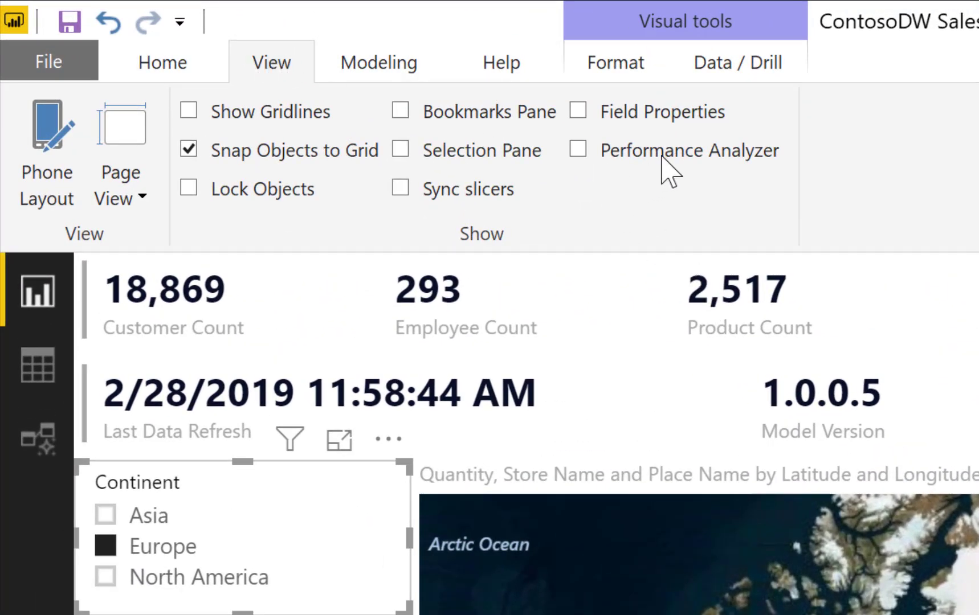
Show the Performance Analyzer pane from the View ribbon.
{"action": "left_click", "coordinate": [579, 150]}
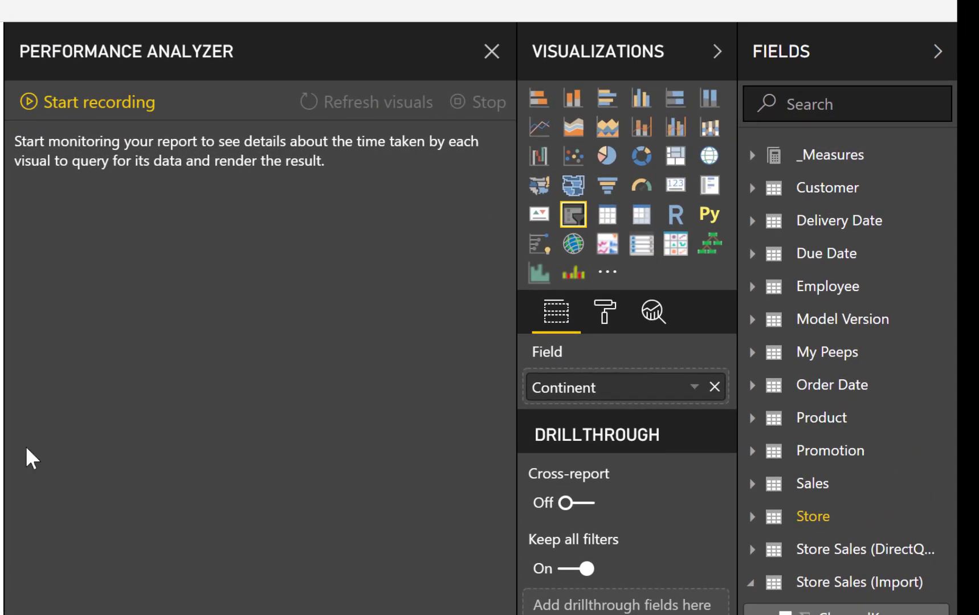
{"action": "mouse_move", "coordinate": [55, 128]}
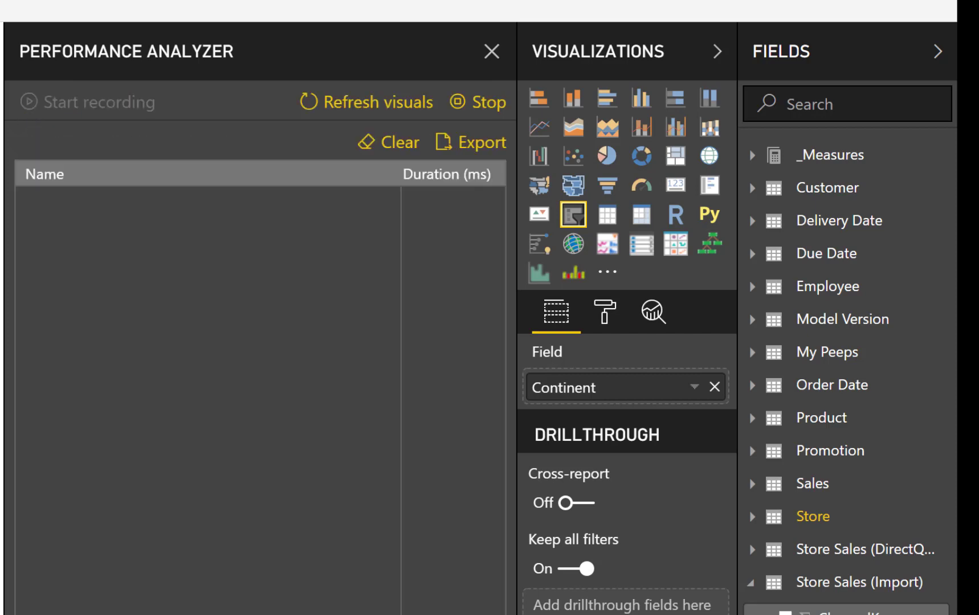
{"action": "mouse_move", "coordinate": [273, 436]}
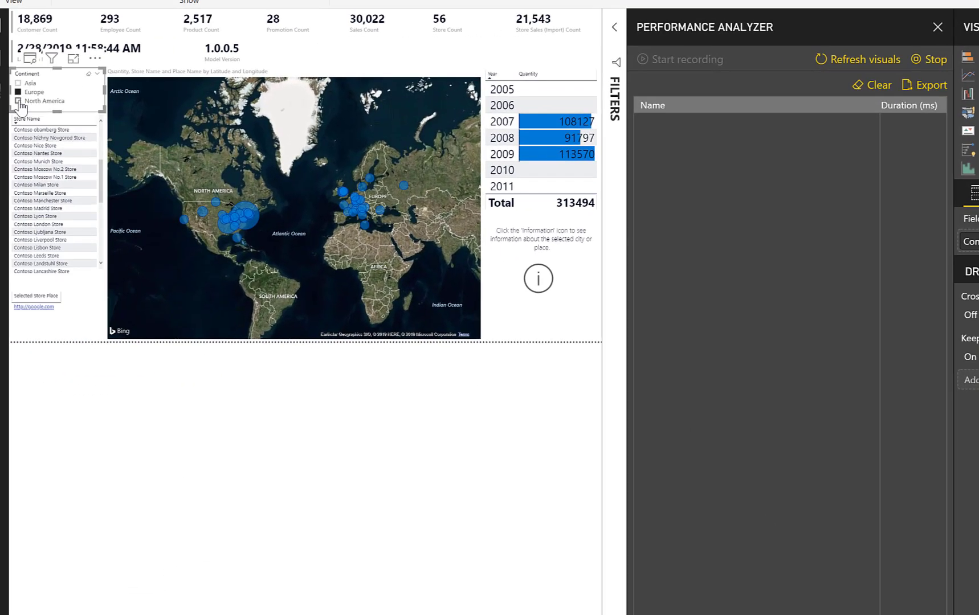
Filter to North America and expand the Slicer's 797 ms timing breakdown.
{"action": "left_click", "coordinate": [18, 101]}
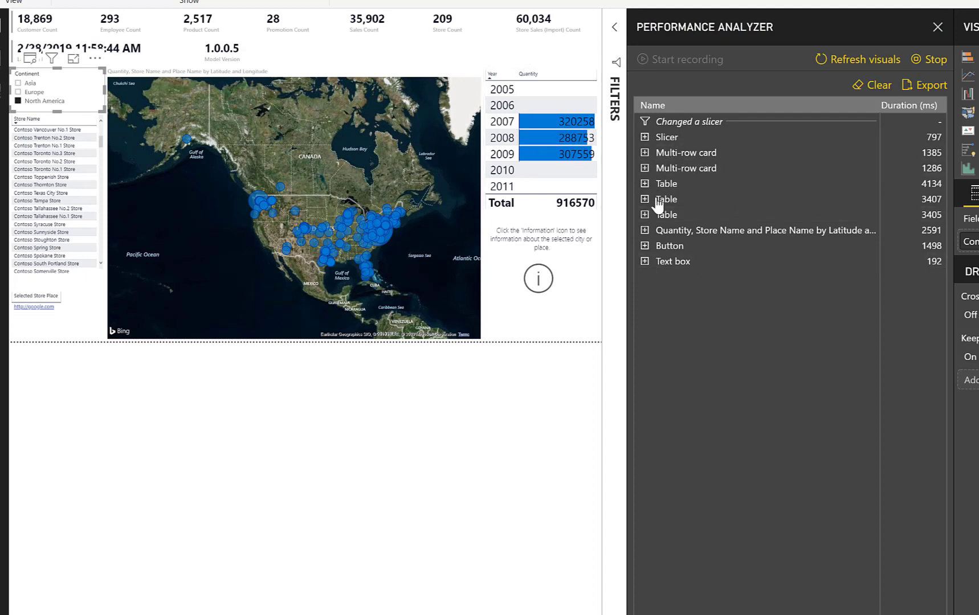
{"action": "mouse_move", "coordinate": [679, 159]}
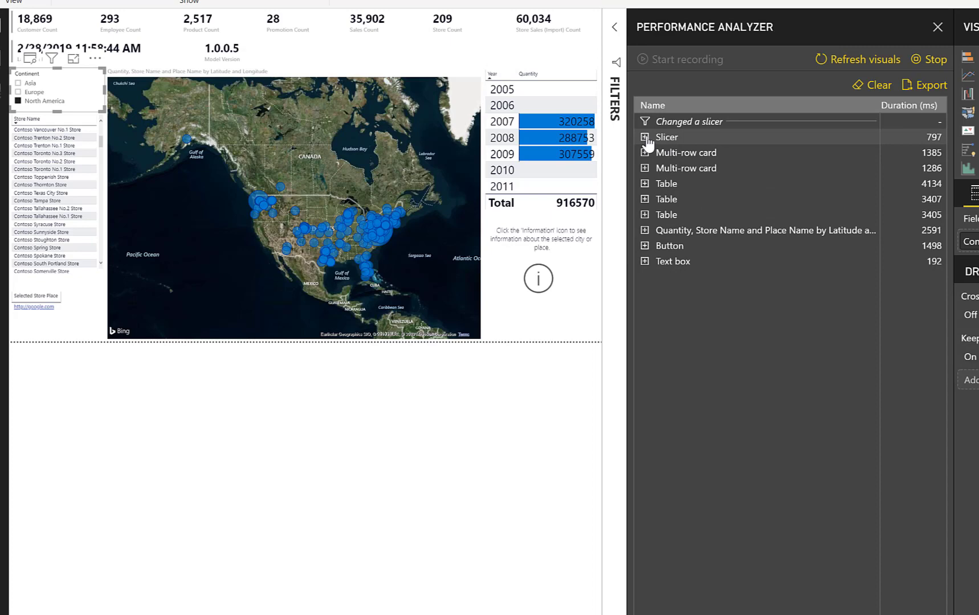
{"action": "left_click", "coordinate": [646, 138]}
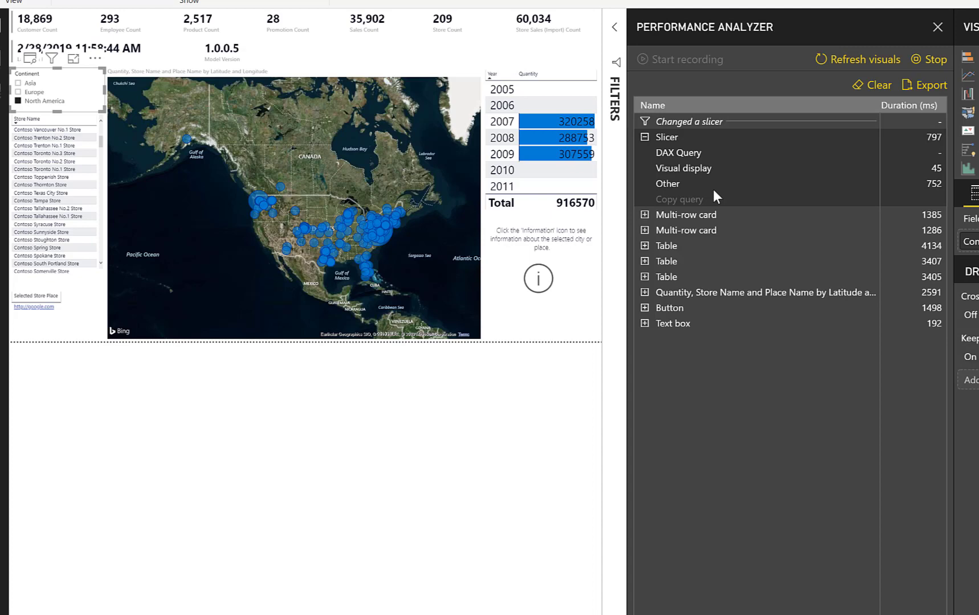
{"action": "mouse_move", "coordinate": [716, 293]}
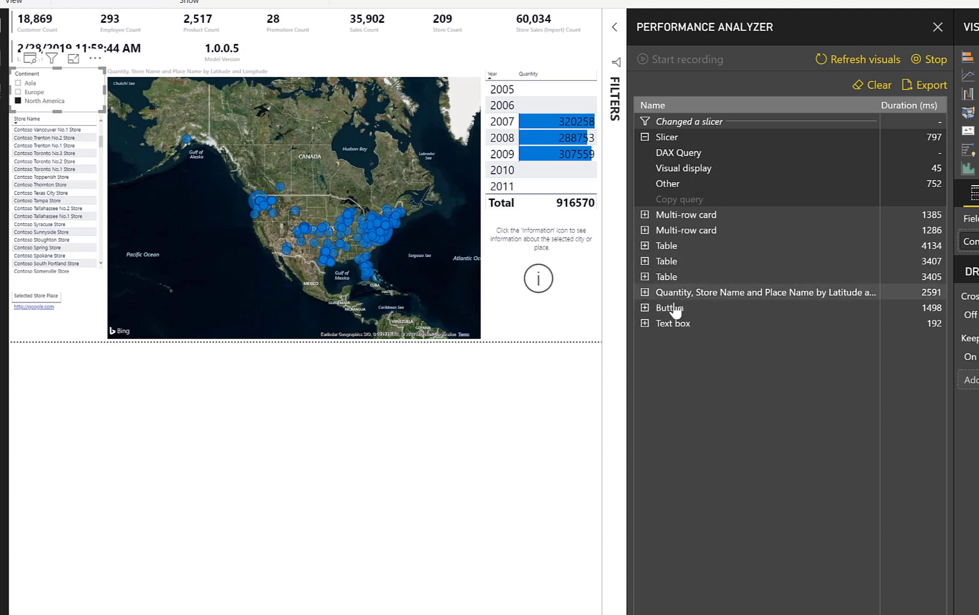
Expand the map visual's timing breakdown (2,591 ms) in Performance Analyzer.
{"action": "left_click", "coordinate": [644, 292]}
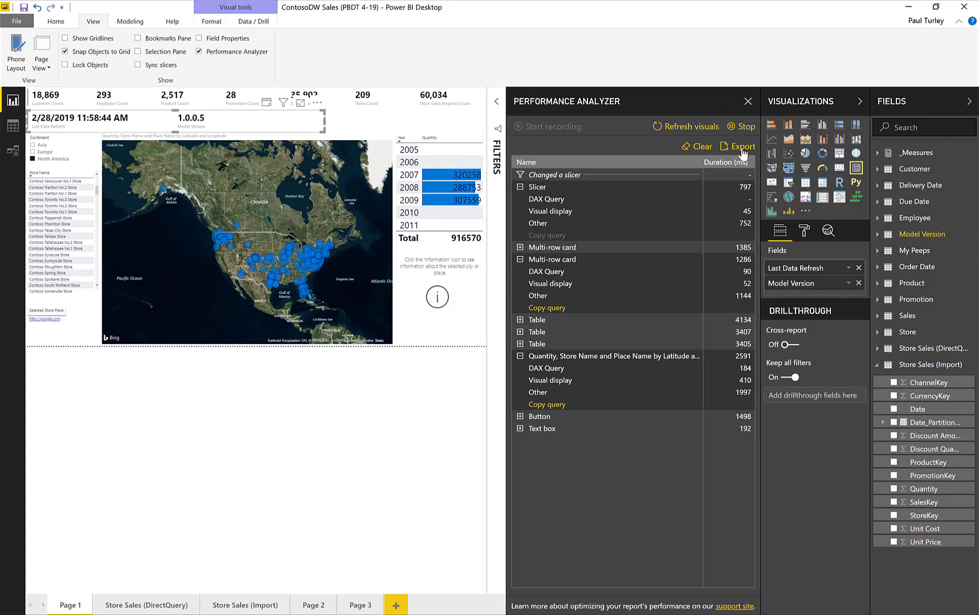
{"action": "mouse_move", "coordinate": [742, 153]}
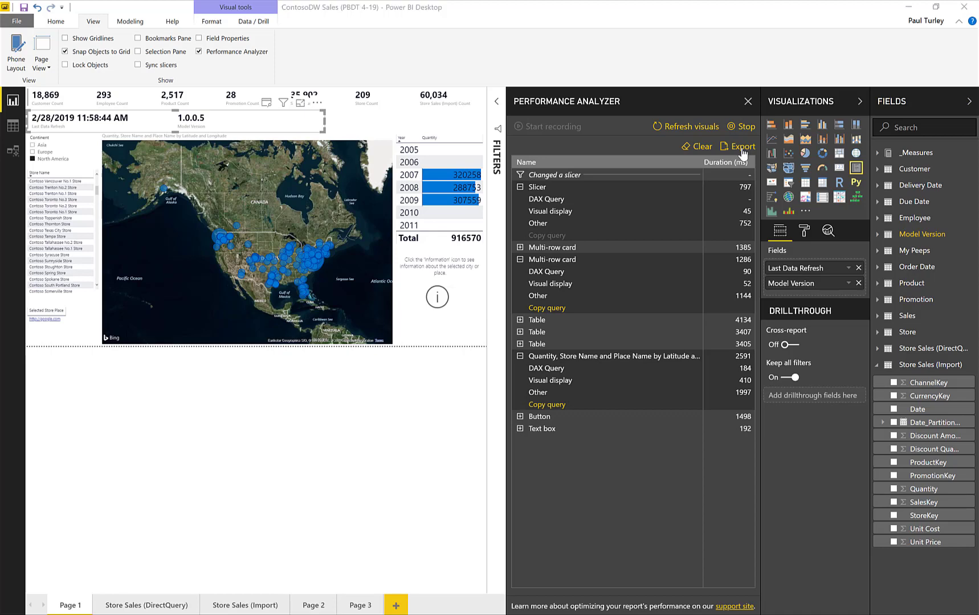
Export the timings as PowerBIPerformanceData.json to the Extracted Models folder.
{"action": "left_click", "coordinate": [741, 146]}
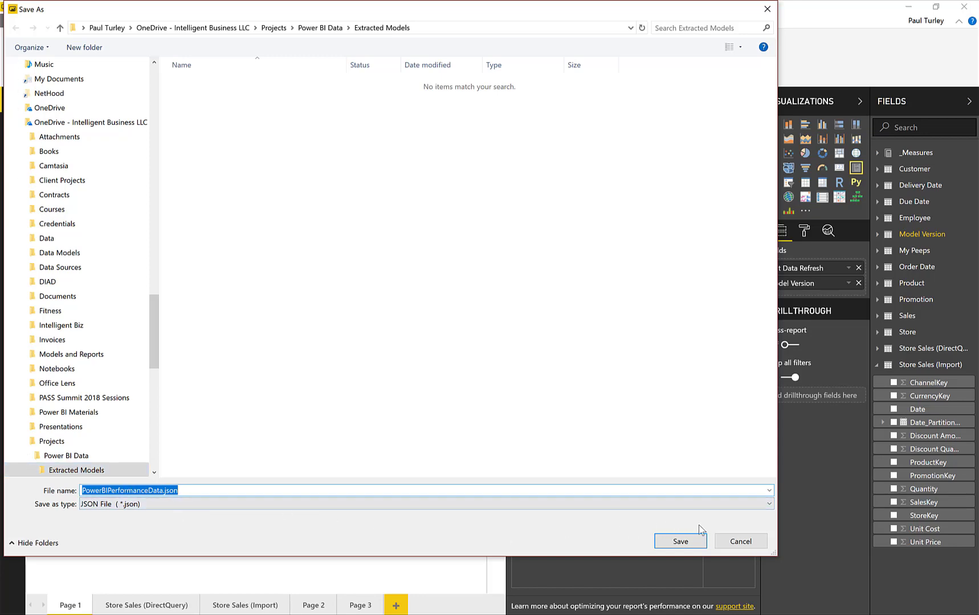
{"action": "left_click", "coordinate": [680, 541]}
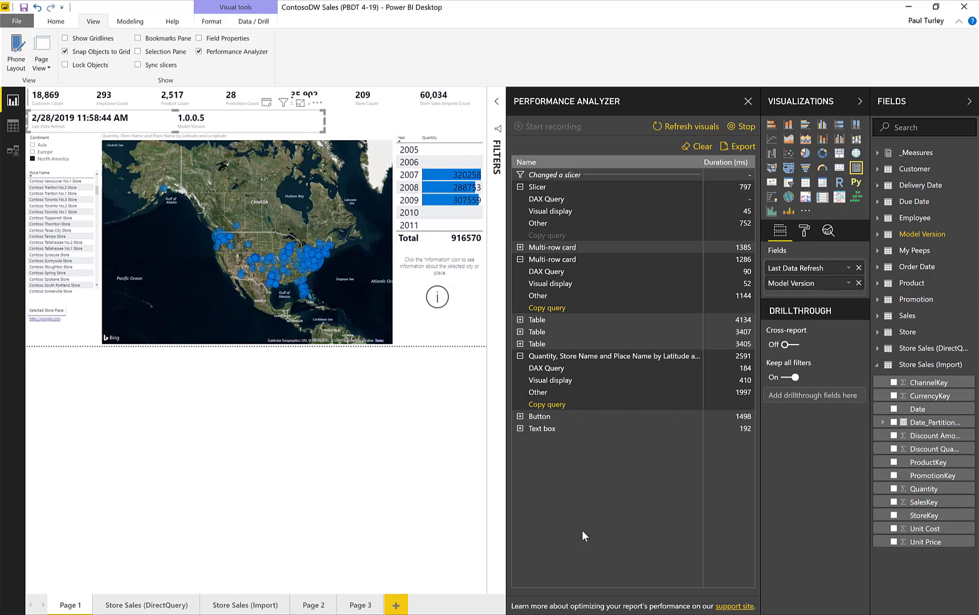
{"action": "mouse_move", "coordinate": [727, 242]}
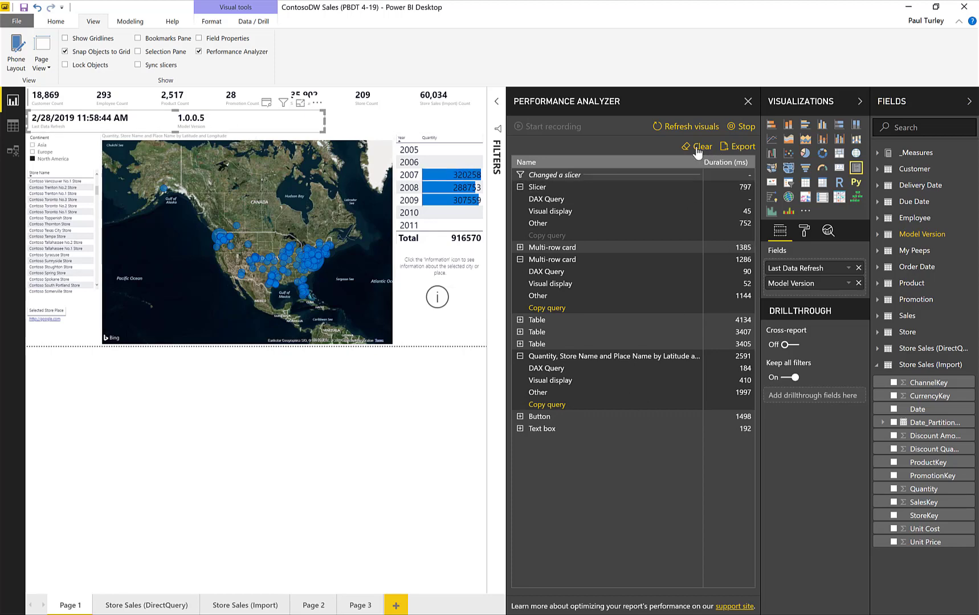
Clear all recorded timing entries from the Performance Analyzer pane.
{"action": "left_click", "coordinate": [701, 146]}
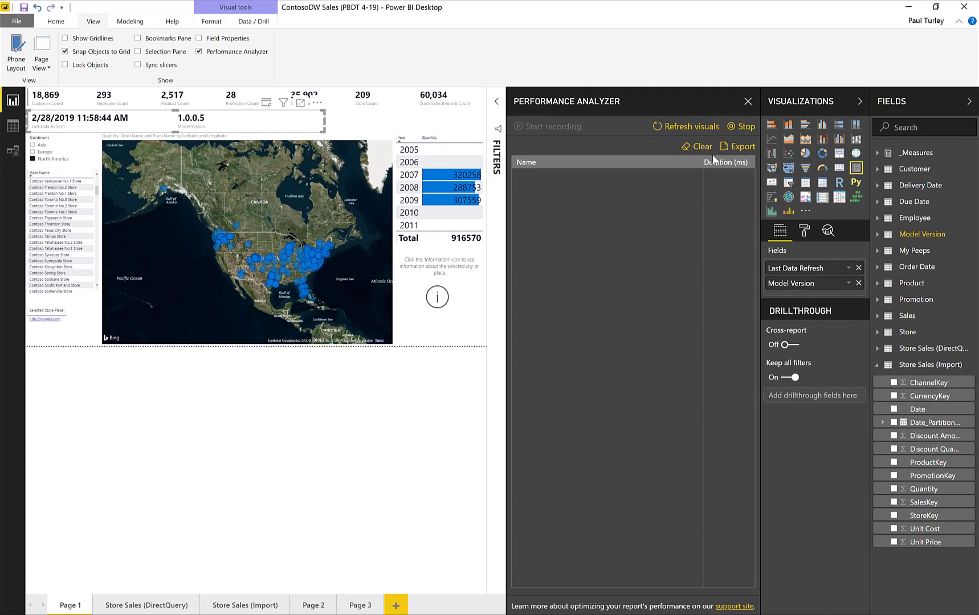